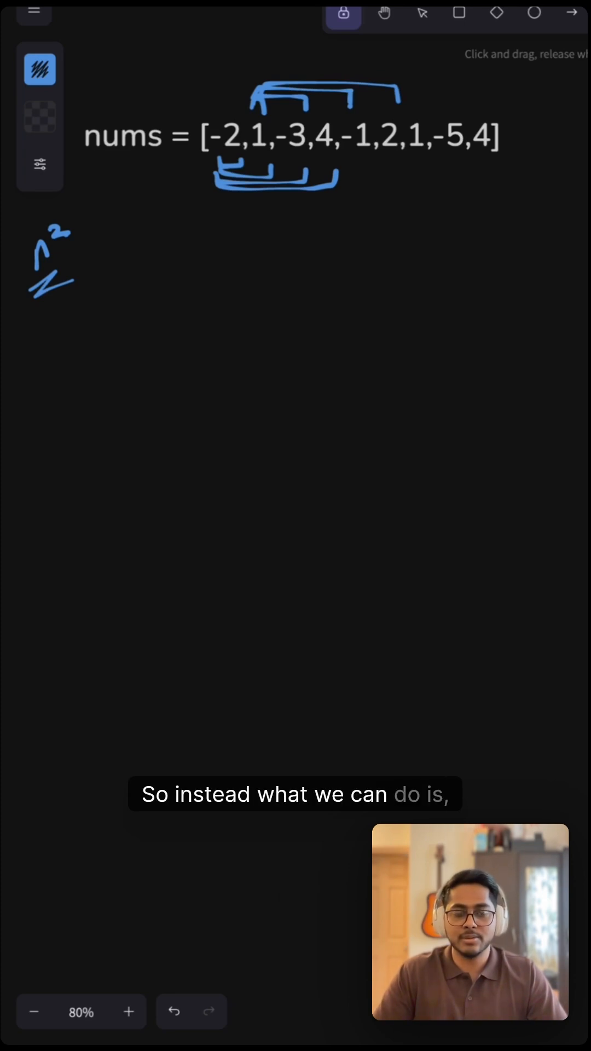
Switch from the Excalidraw nums sketch to the LeetCode Maximum Subarray tab
left_click(174, 1011)
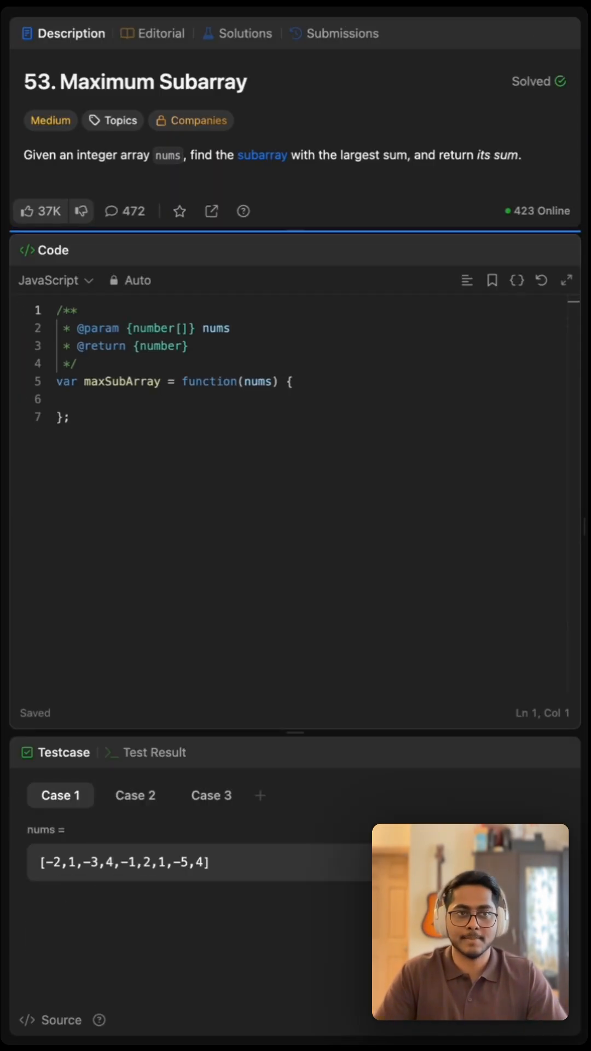
Declare let maxSum = nums[0]; and let curSum = 0; then begin the for loop
type("let maxSum = nums[")
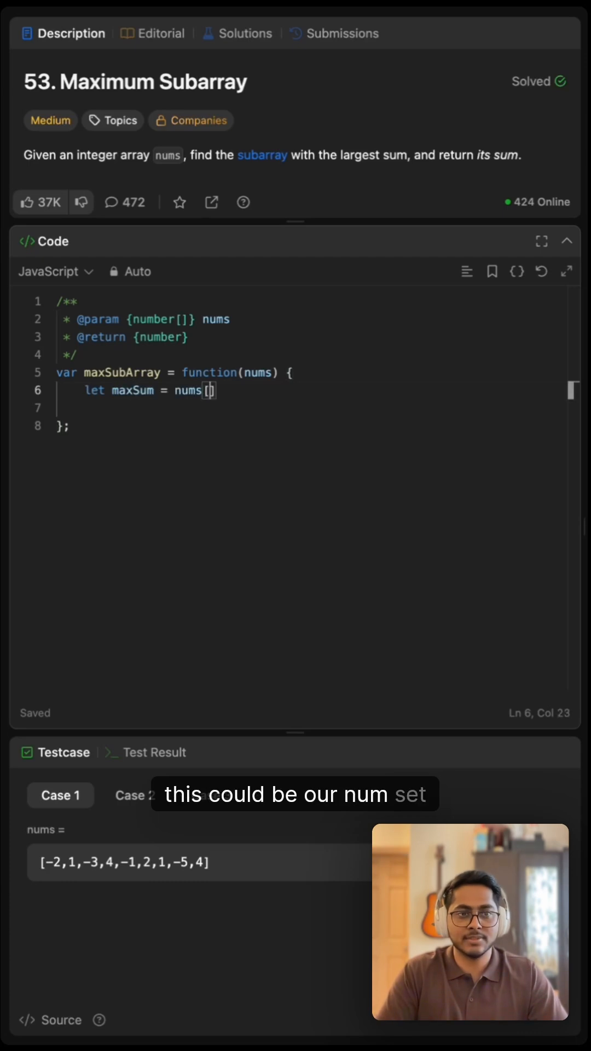
type("0")
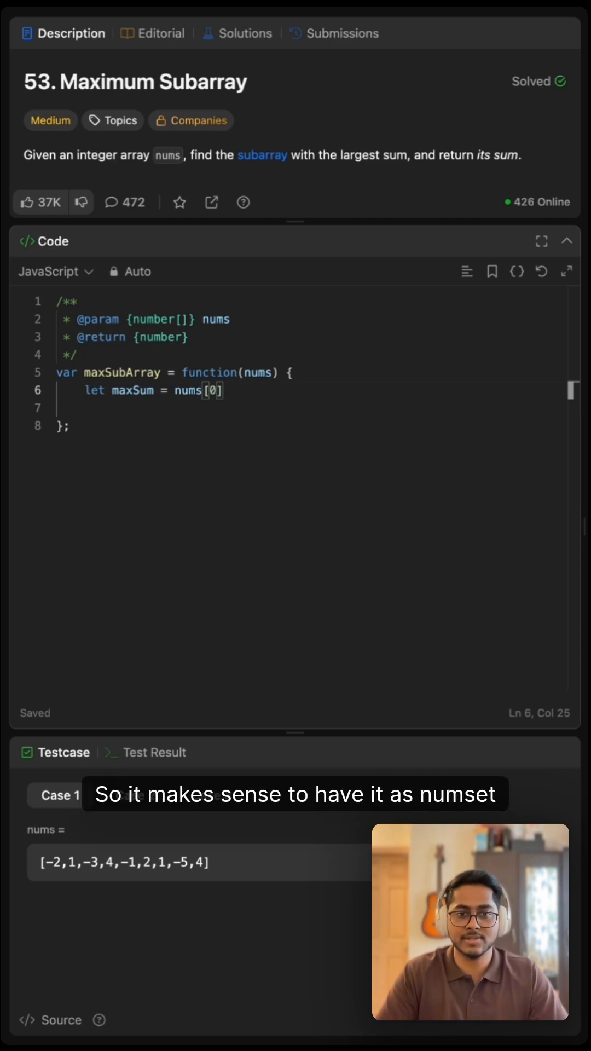
type("let cur")
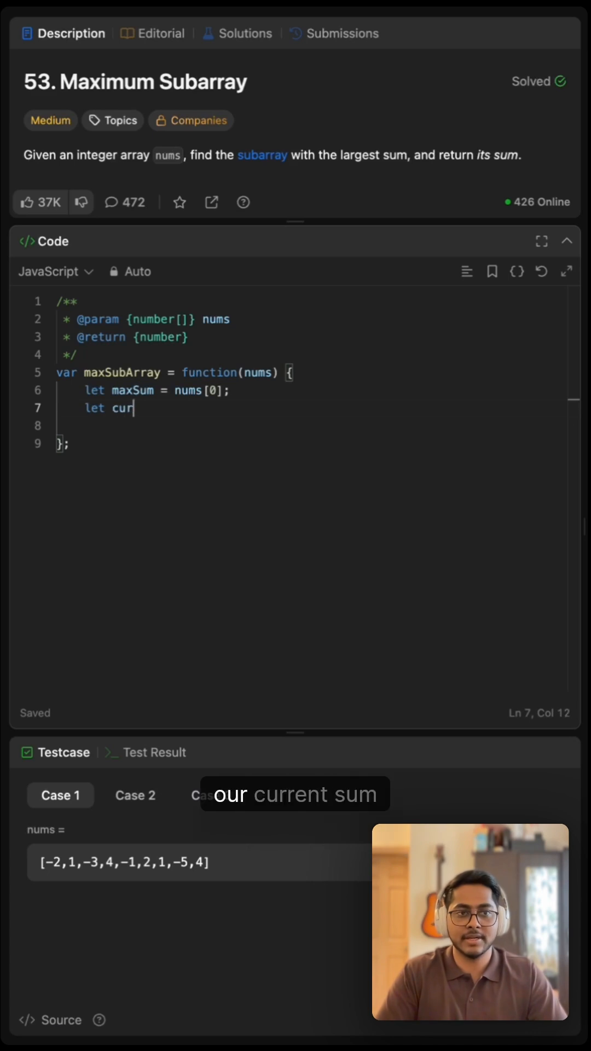
type("Sum = 0;")
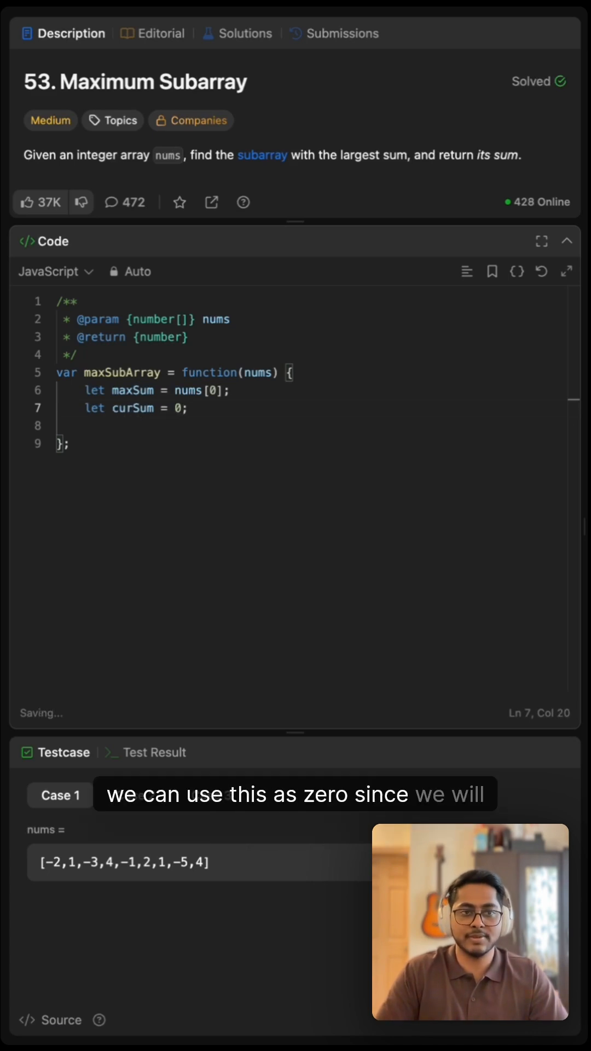
type("for")
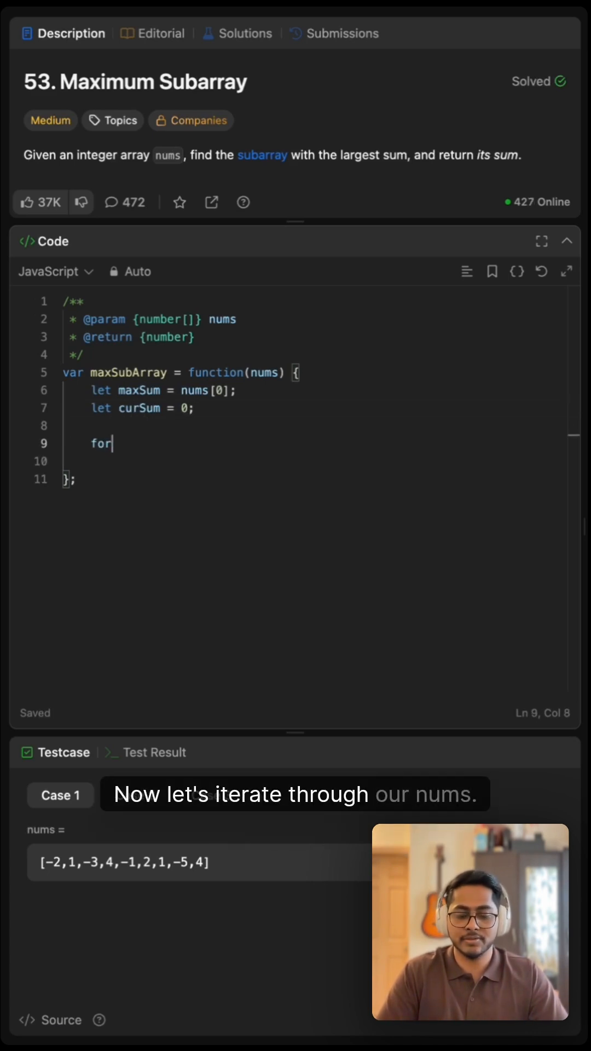
Write for(const num of nums) with if(curSum < 0) curSum = 0 and curSum += num
type("(const num of nums) {")
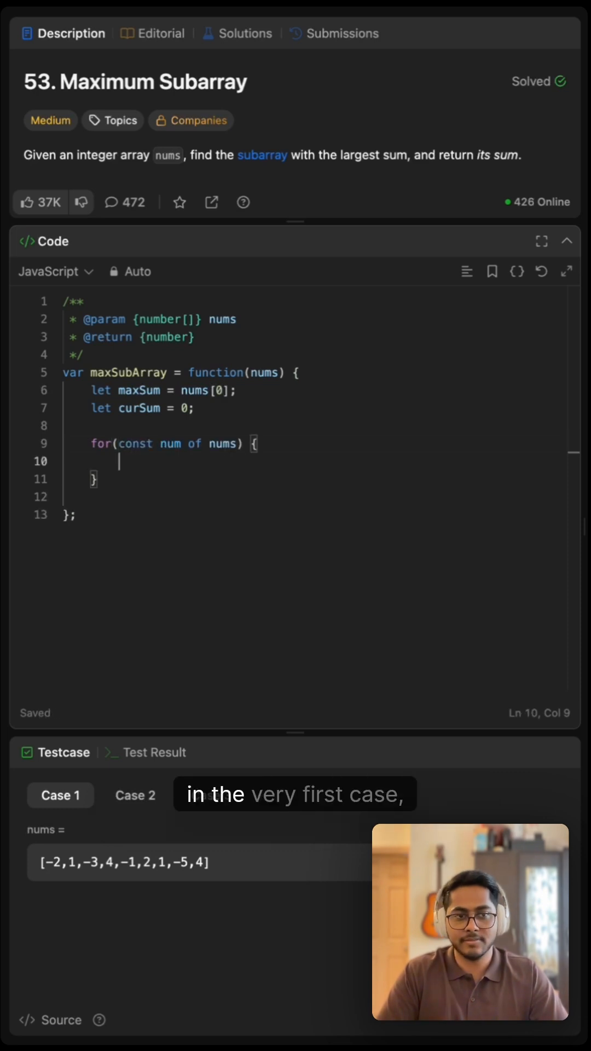
type("if(curS")
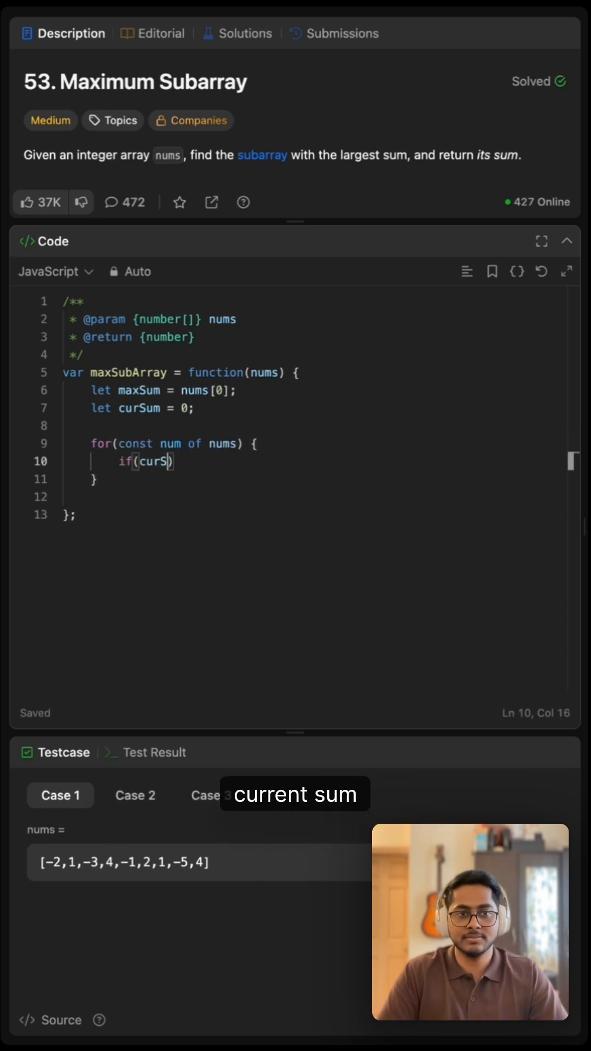
type("um < 0) cur")
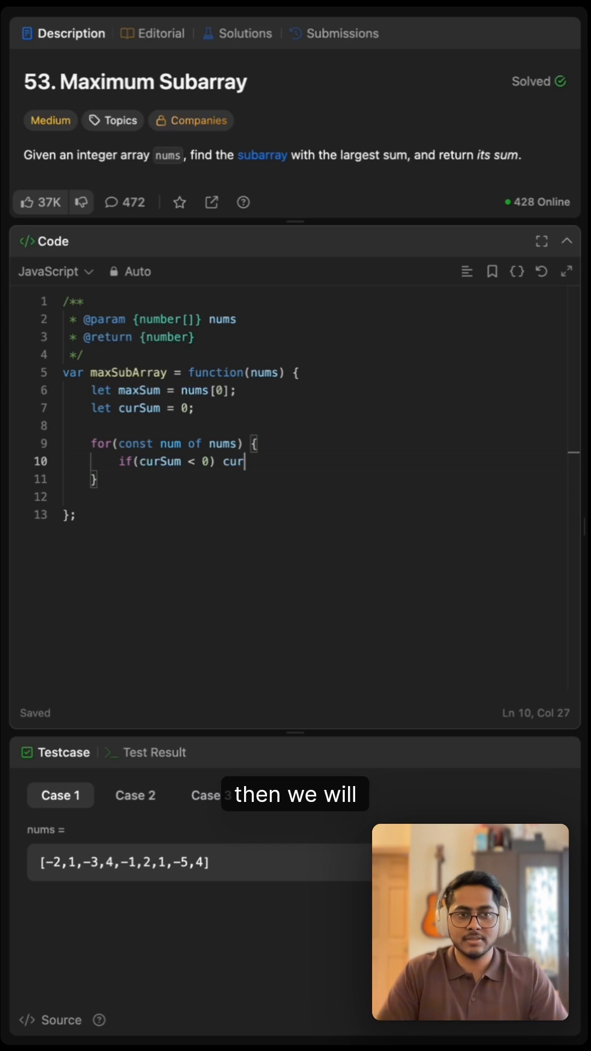
type("Sum = 0;")
type("curSum += num;")
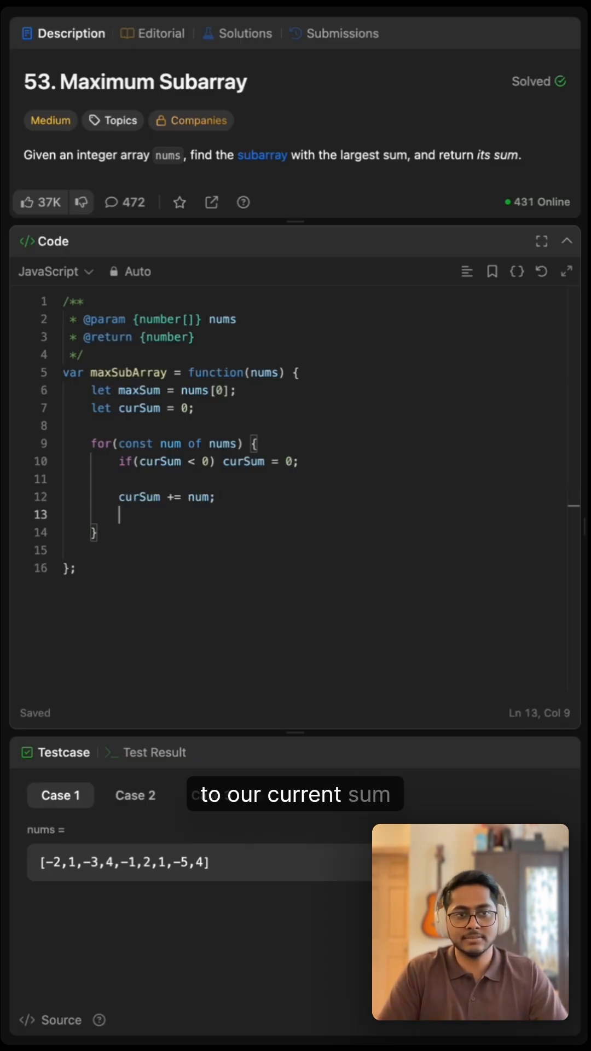
Add maxSum = Math.max(maxSum, curSum); in the loop and return maxSum; after it
type("max")
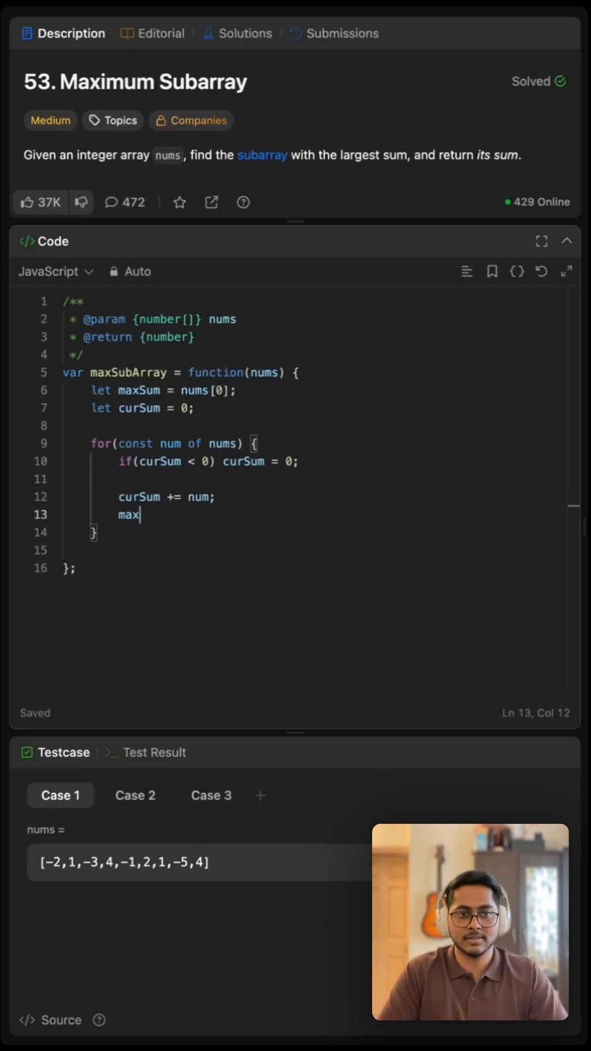
type("Sum = Math.max(")
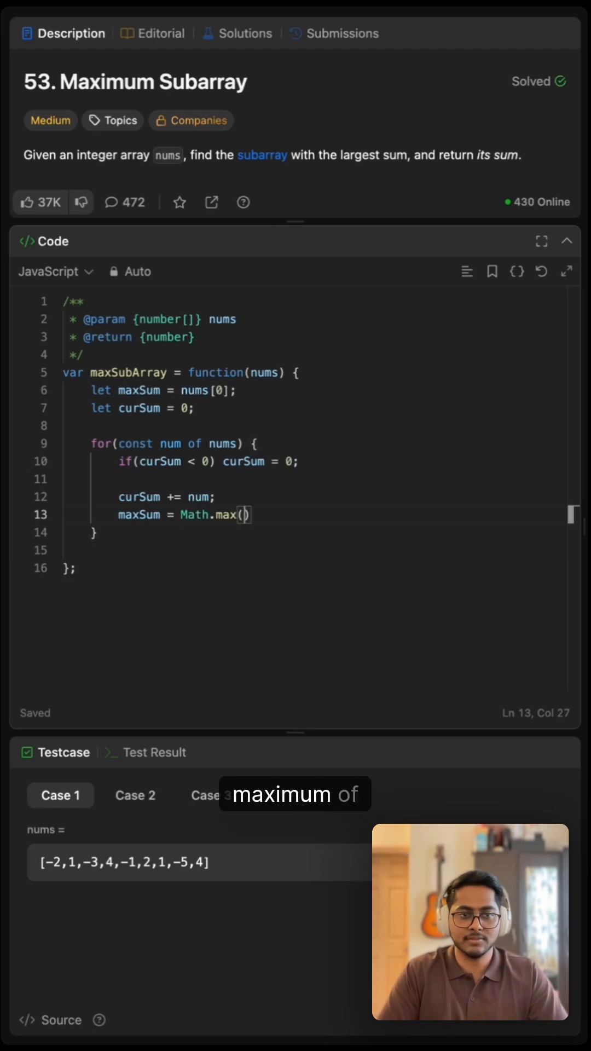
type("maxSum, curSum);")
type("return ma")
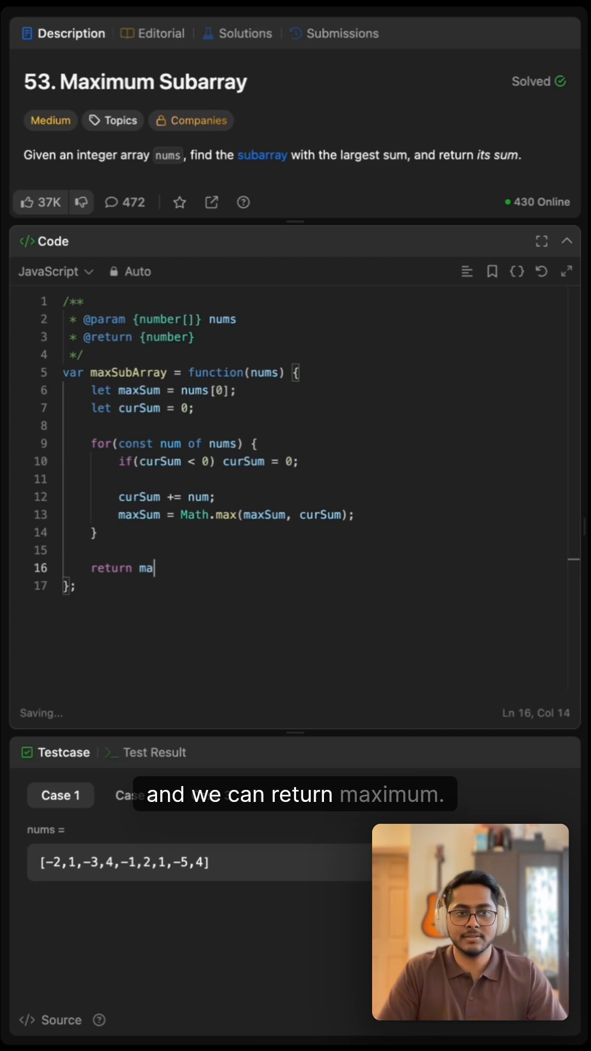
type("xSum;")
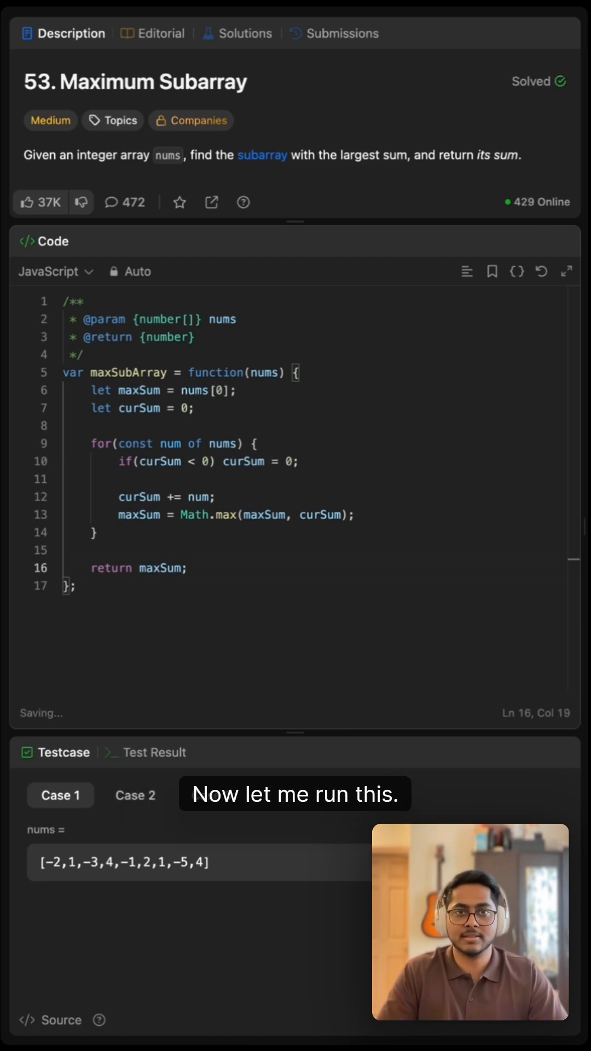